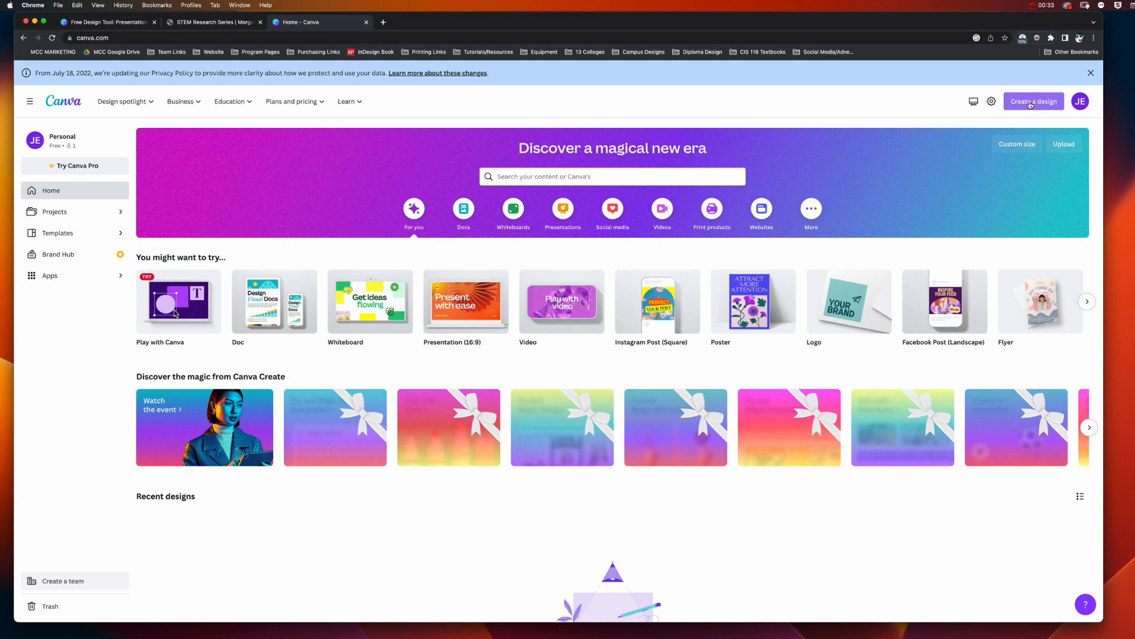
- Open Create a design and scroll through the suggested design types like Flyer and Poster
{"action": "left_click", "coordinate": [1034, 101]}
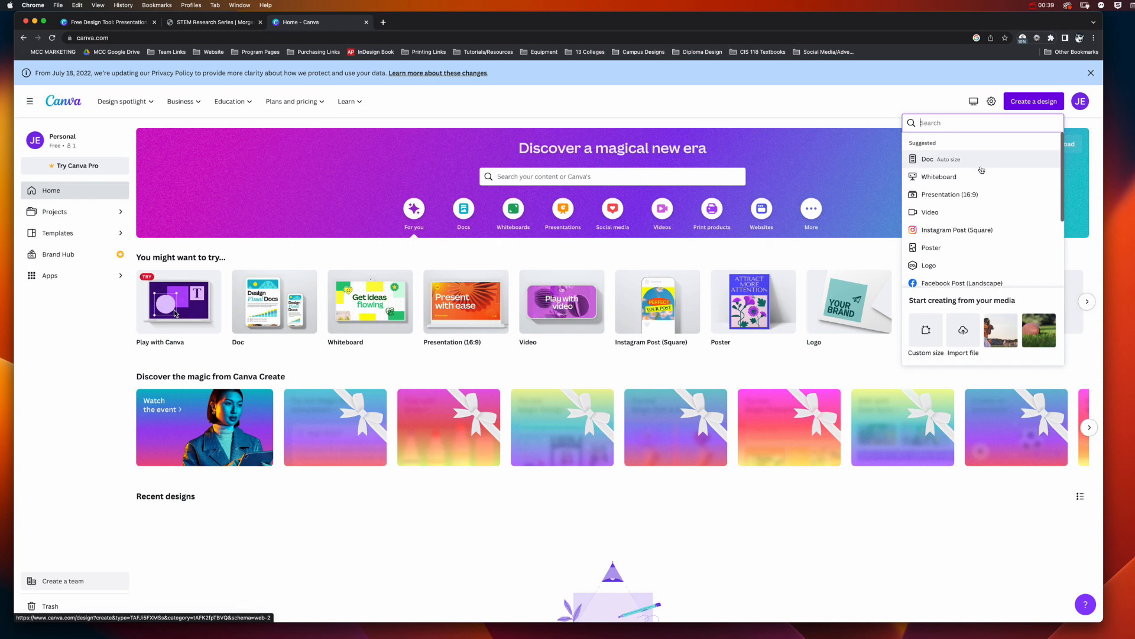
{"action": "scroll", "scroll_direction": "down", "scroll_amount": 3}
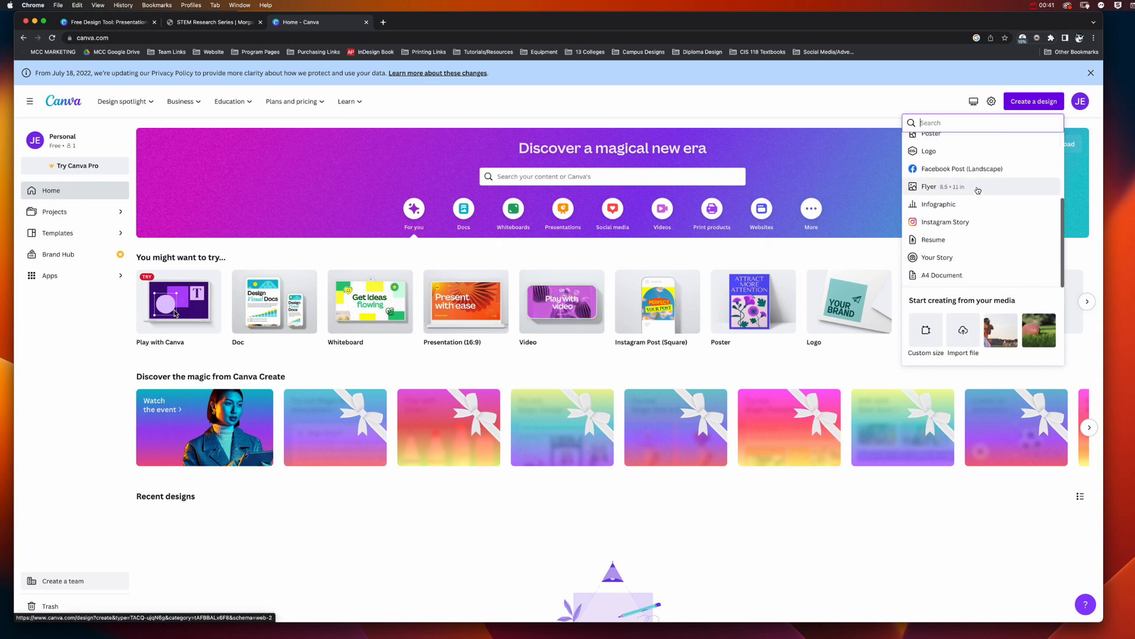
{"action": "mouse_move", "coordinate": [957, 175]}
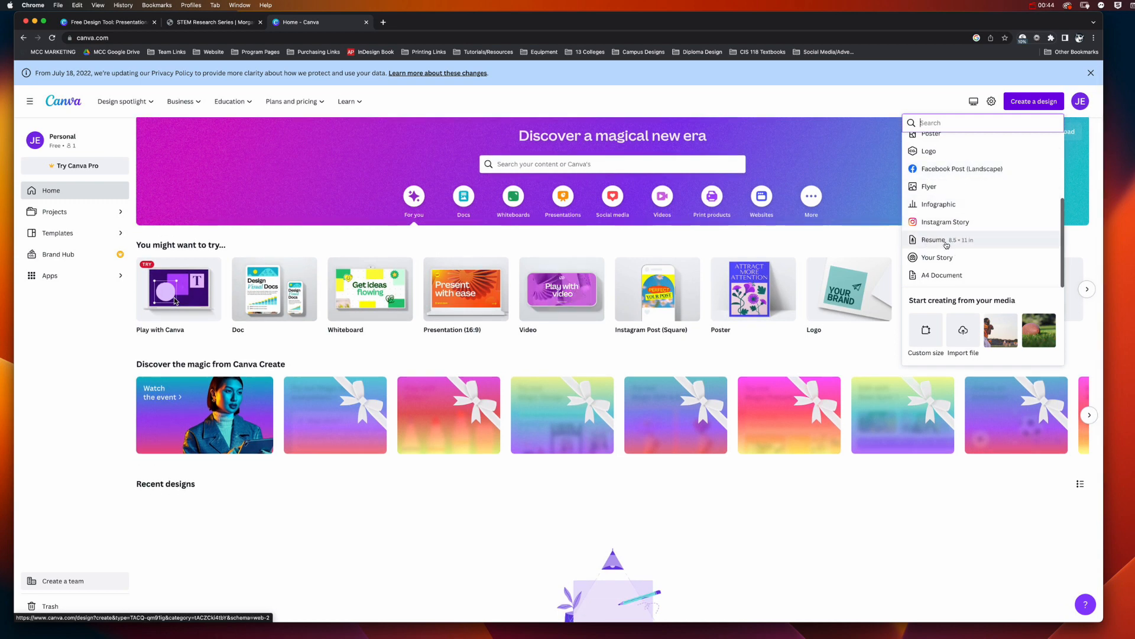
{"action": "mouse_move", "coordinate": [948, 222]}
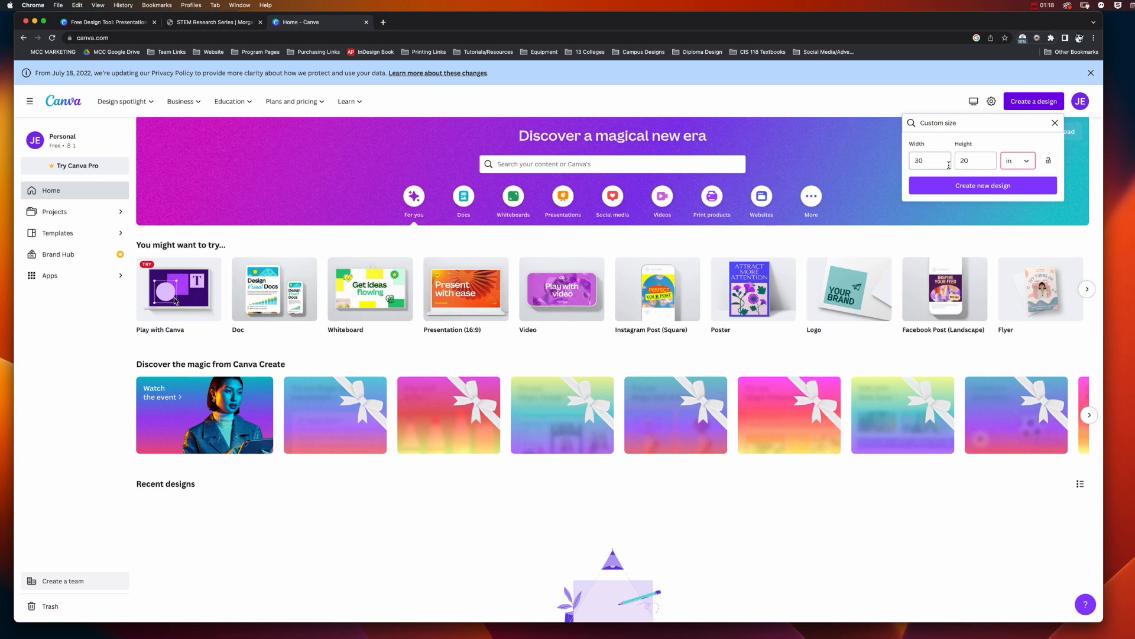
- Start the blank 30 × 20 in custom design in the editor
{"action": "left_click", "coordinate": [982, 185]}
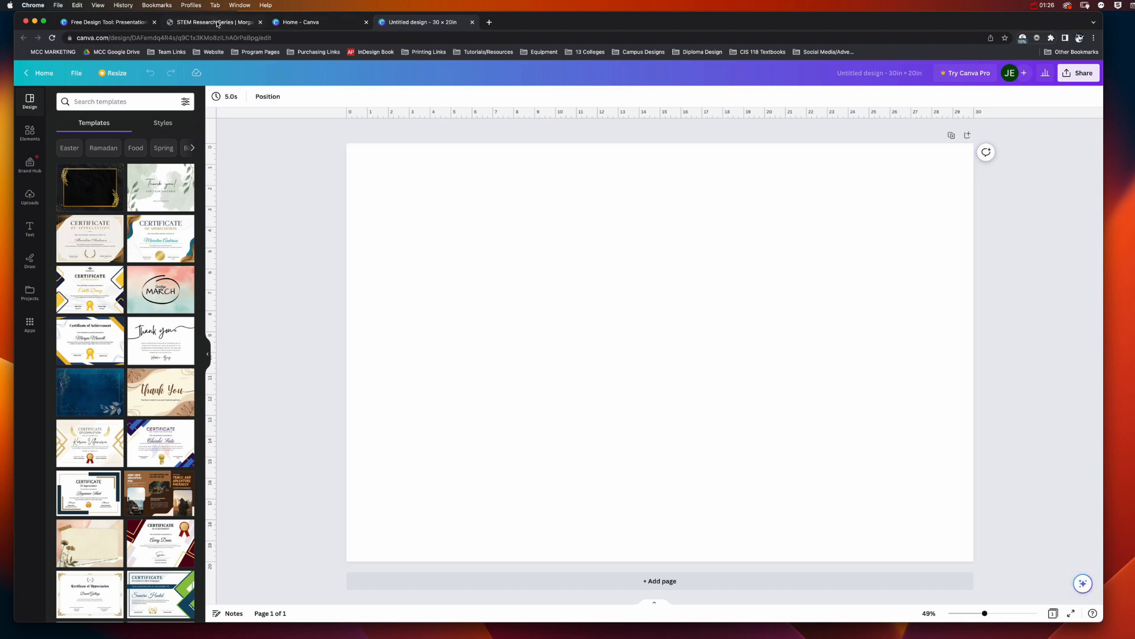
- On the STEM Research Series page, expand STEP 6 and open the 30″ x 20″ template
{"action": "left_click", "coordinate": [219, 22]}
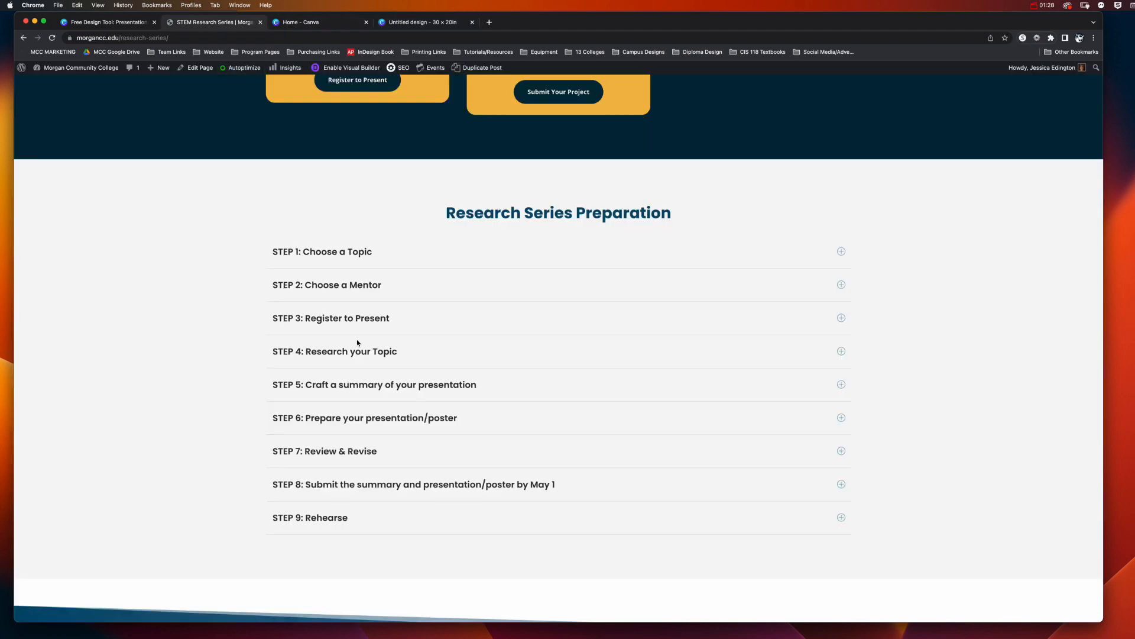
{"action": "mouse_move", "coordinate": [323, 422]}
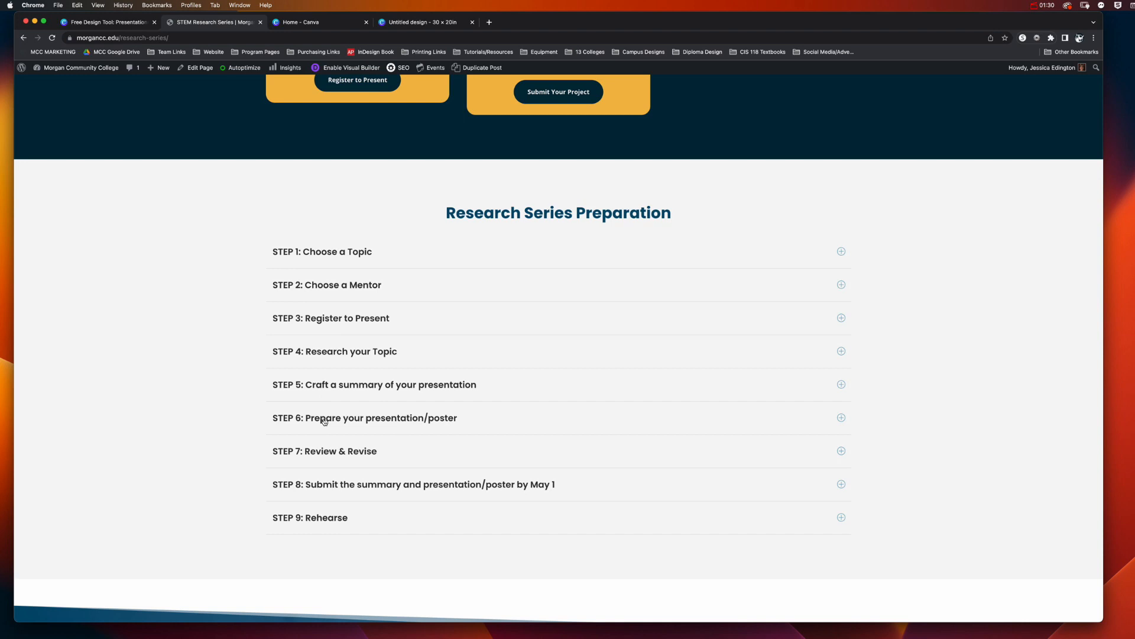
{"action": "left_click", "coordinate": [365, 417]}
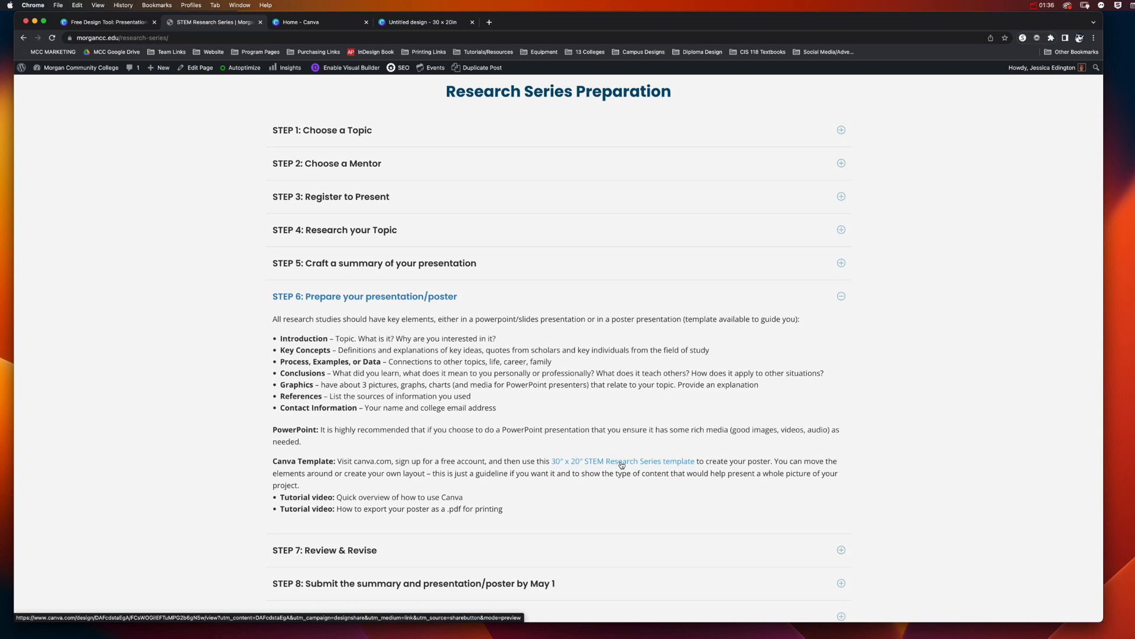
{"action": "left_click", "coordinate": [622, 465]}
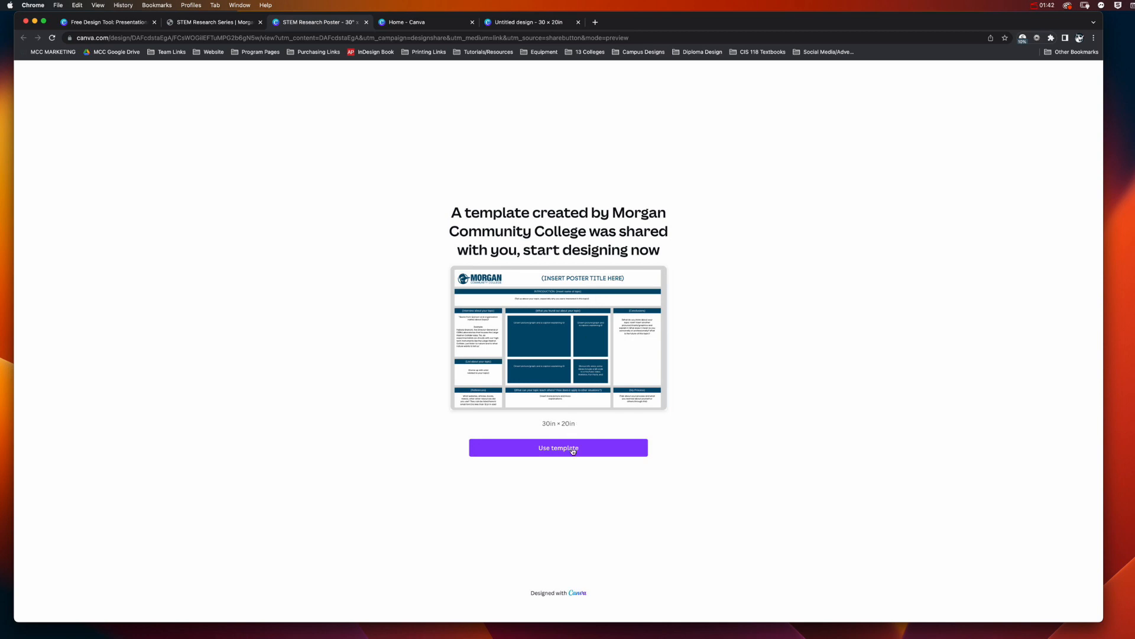
- Use the shared STEM Research Poster template to copy it into your Projects
{"action": "left_click", "coordinate": [558, 448]}
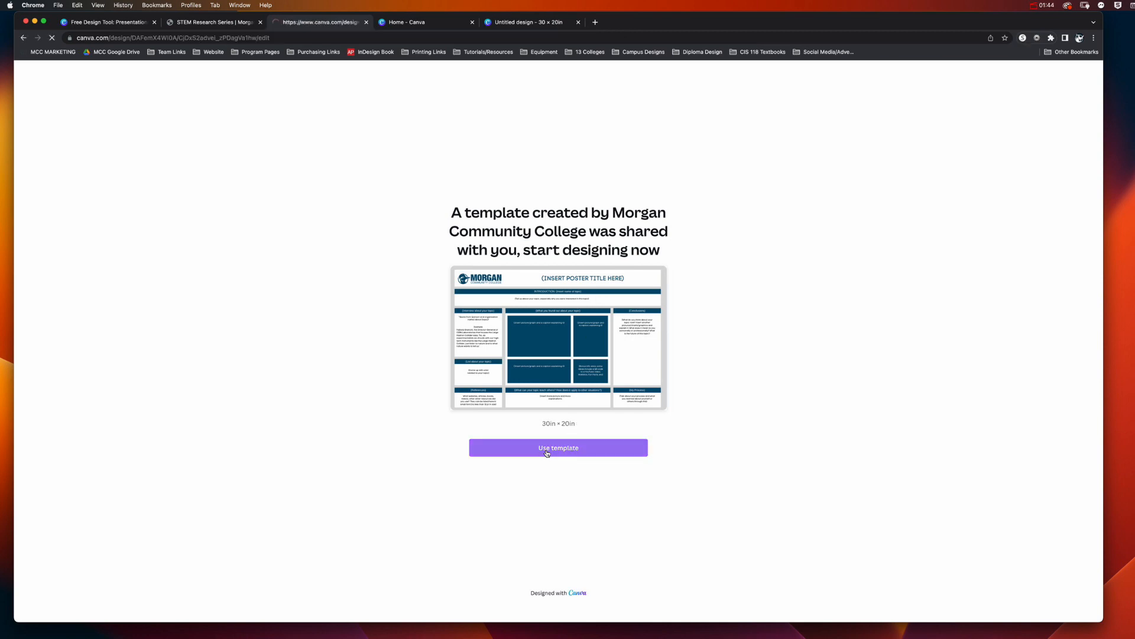
{"action": "left_click", "coordinate": [559, 448]}
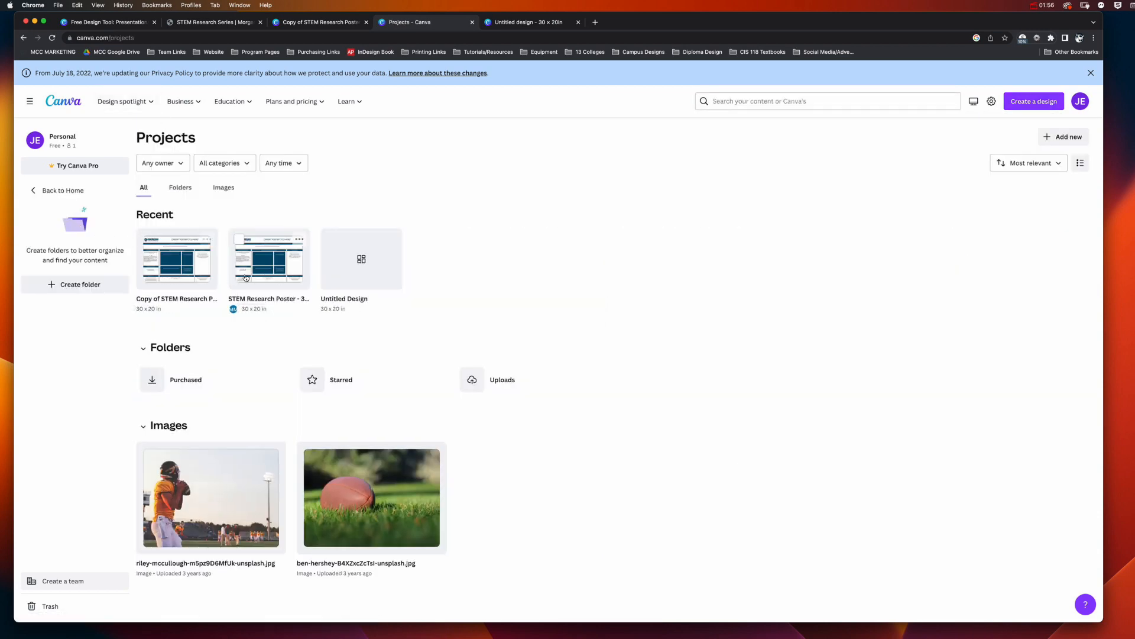
{"action": "mouse_move", "coordinate": [368, 266]}
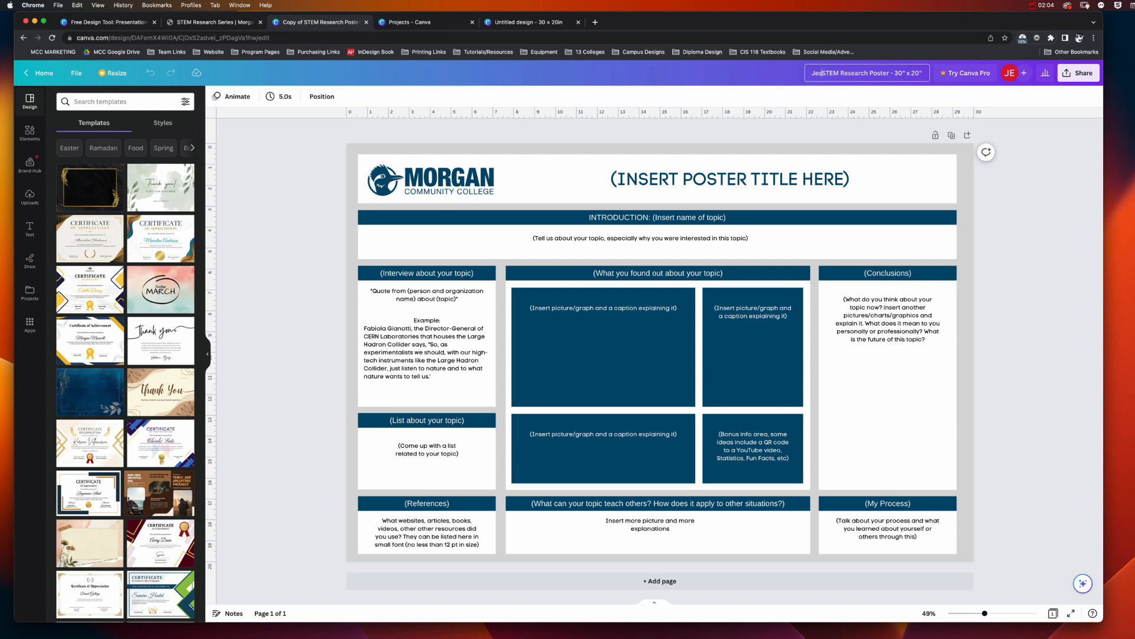
{"action": "type", "text": "Jessica Edington"}
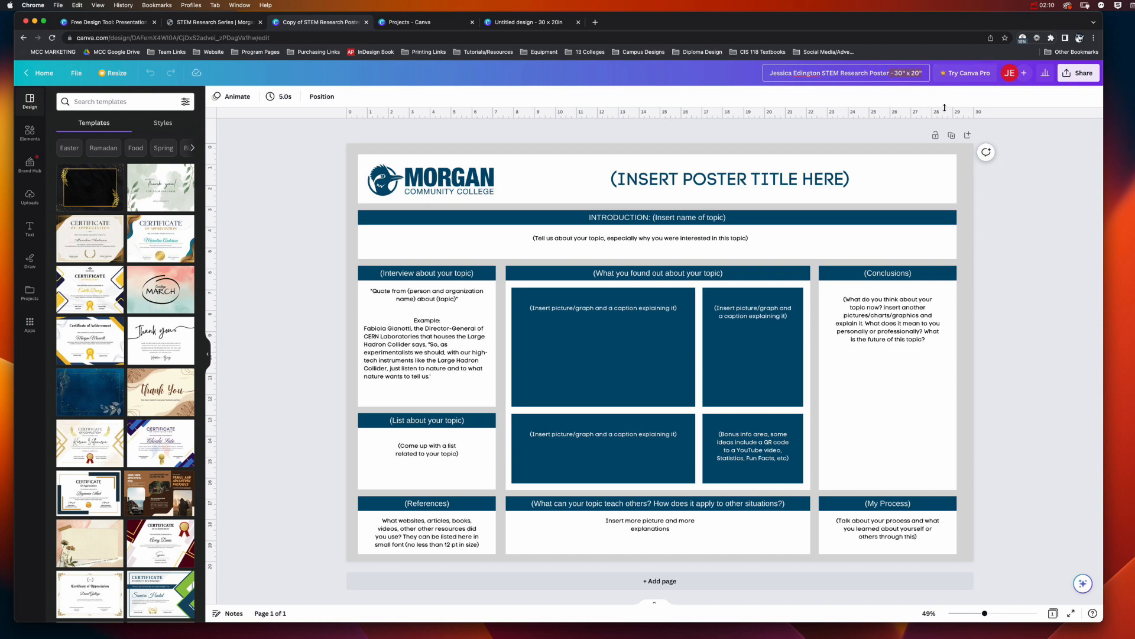
{"action": "left_click", "coordinate": [847, 73]}
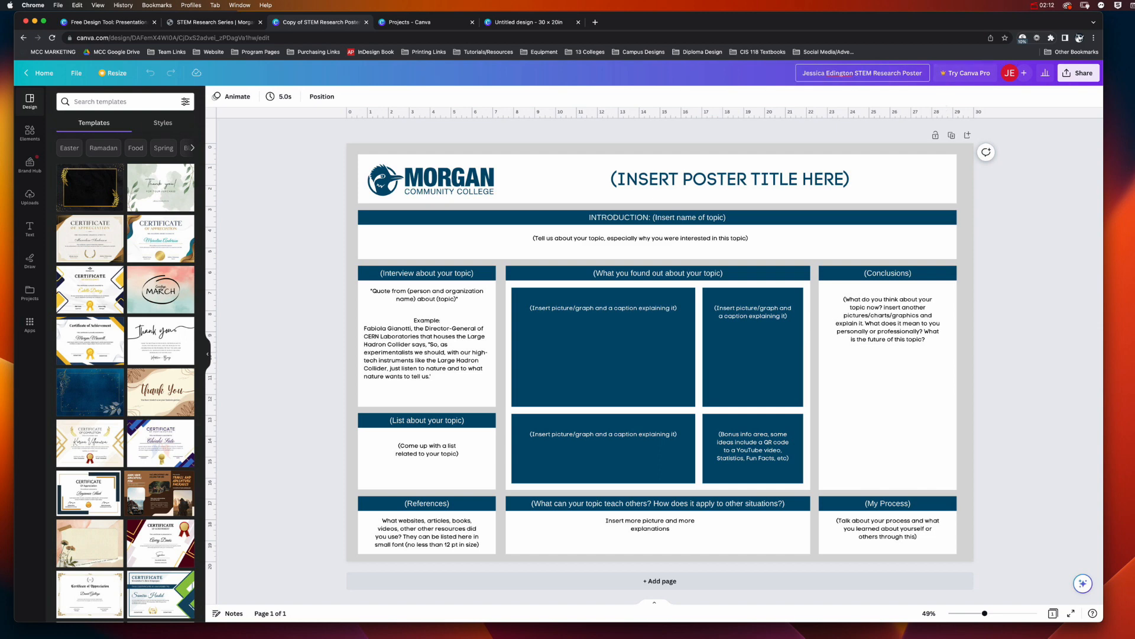